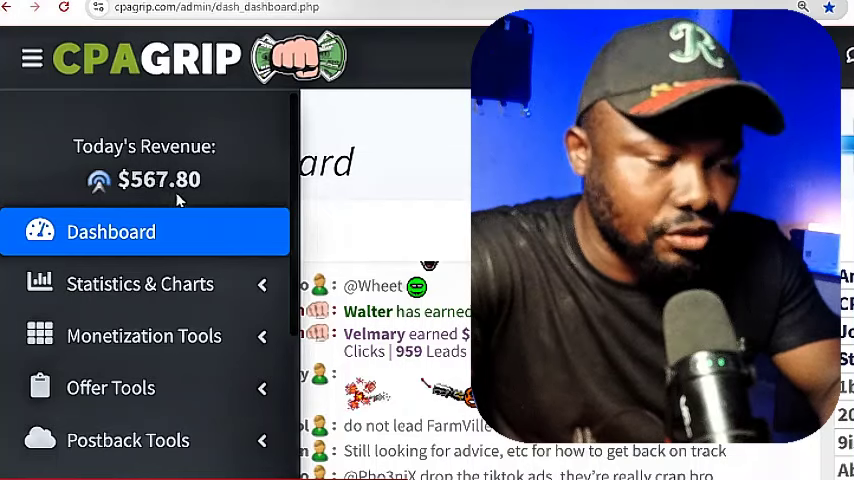
- Collapse the CPAGrip sidebar to icons only and reload the dashboard page
click(32, 58)
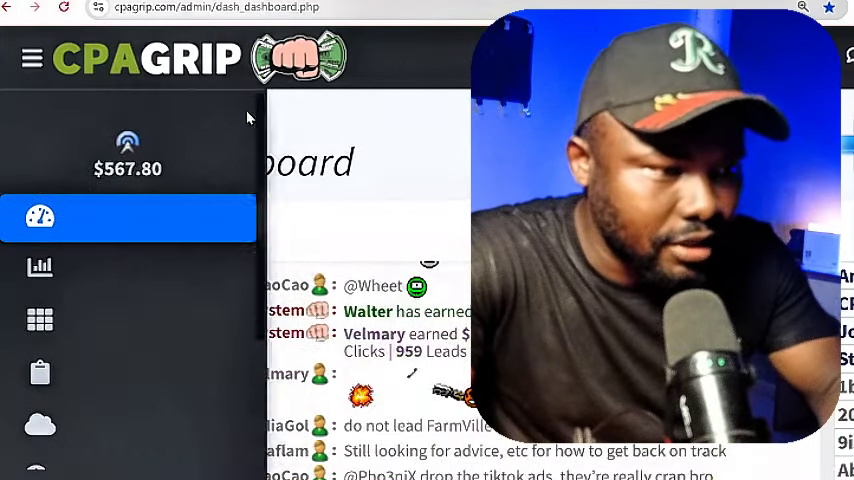
click(63, 8)
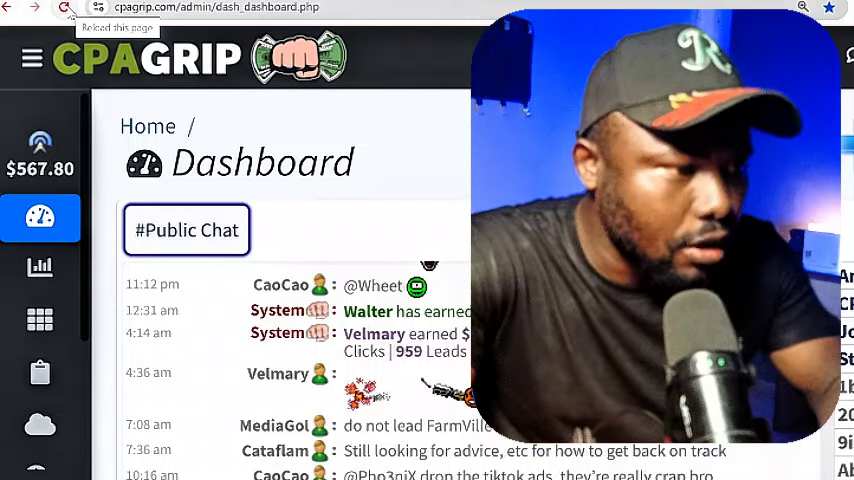
click(64, 8)
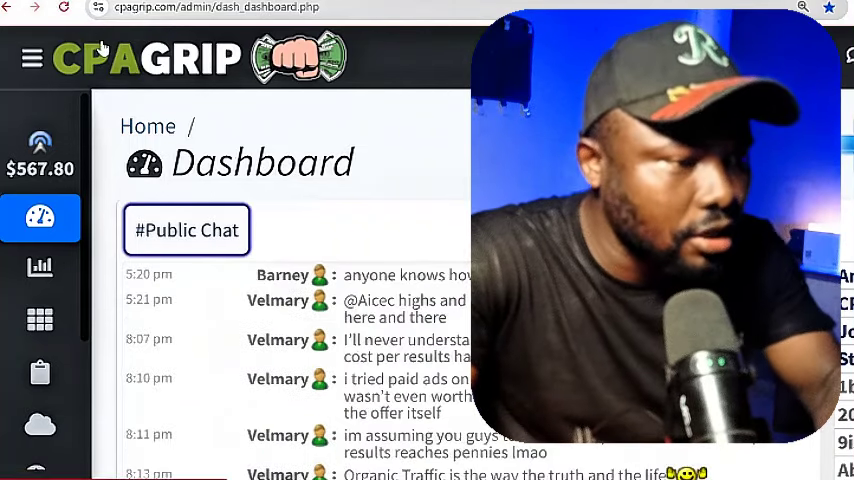
scroll(down, 3)
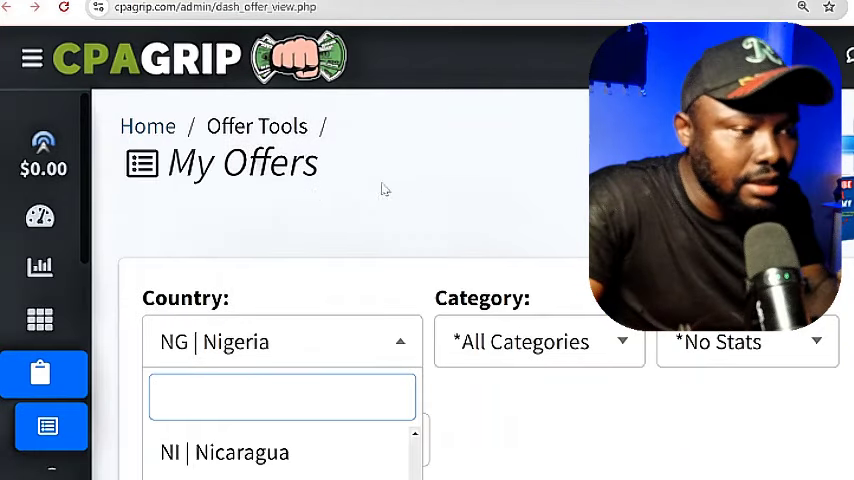
- Search the My Offers country list for 'all' and choose *All Countries
click(32, 57)
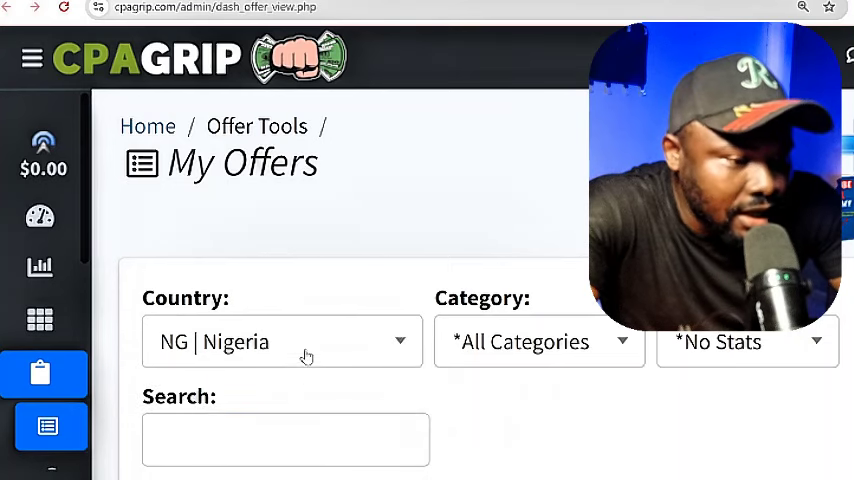
click(283, 341)
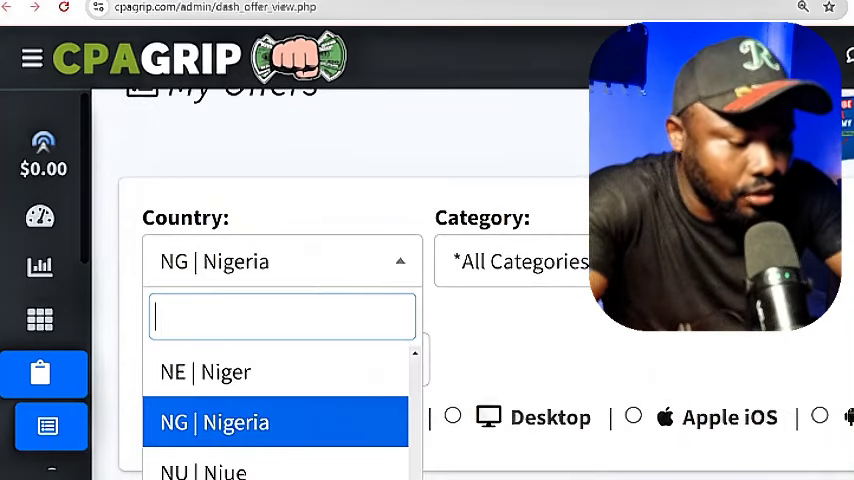
text(all)
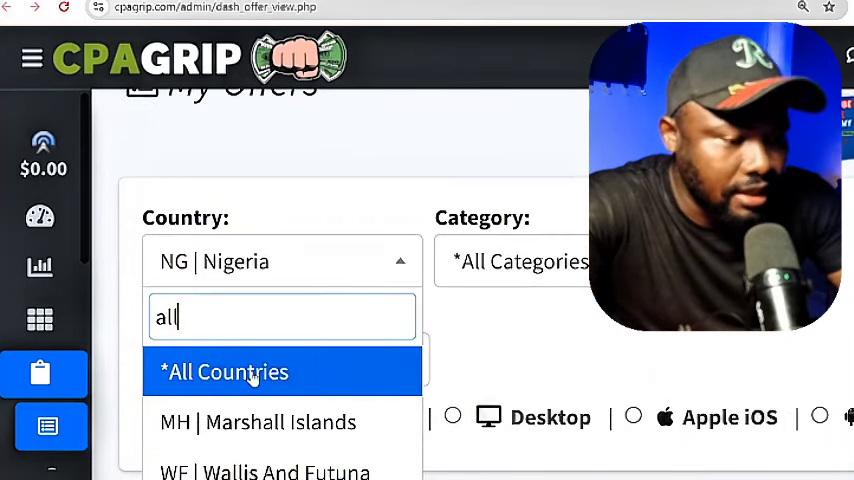
click(224, 371)
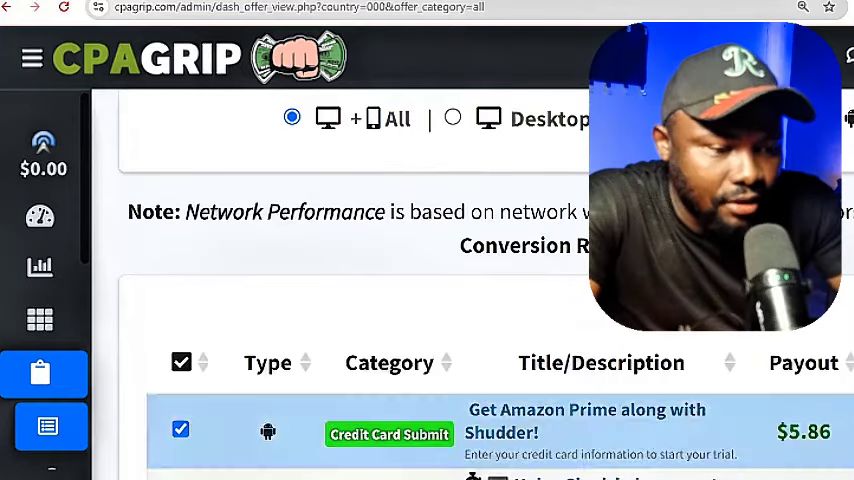
scroll(down, 3)
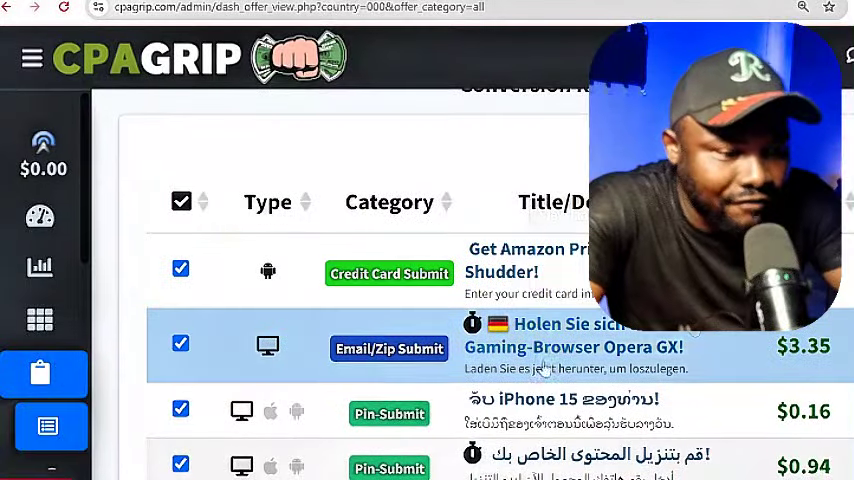
scroll(down, 3)
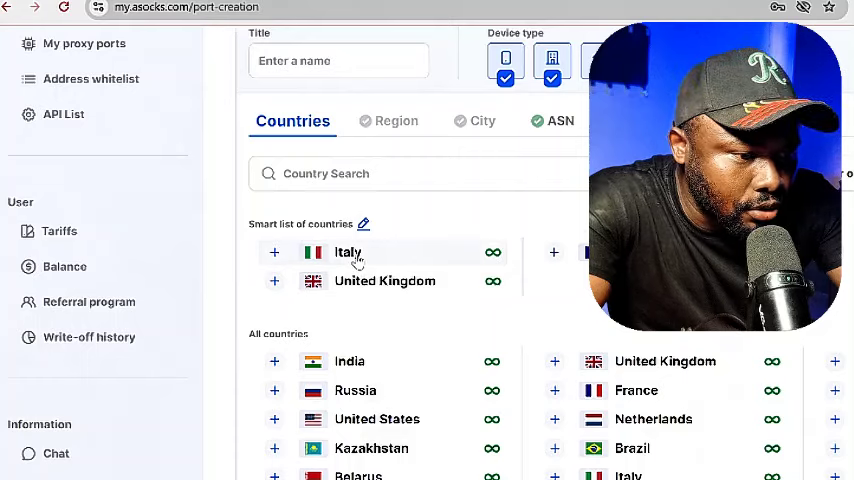
- Choose United Kingdom as the port country and narrow the region to Wales
click(396, 121)
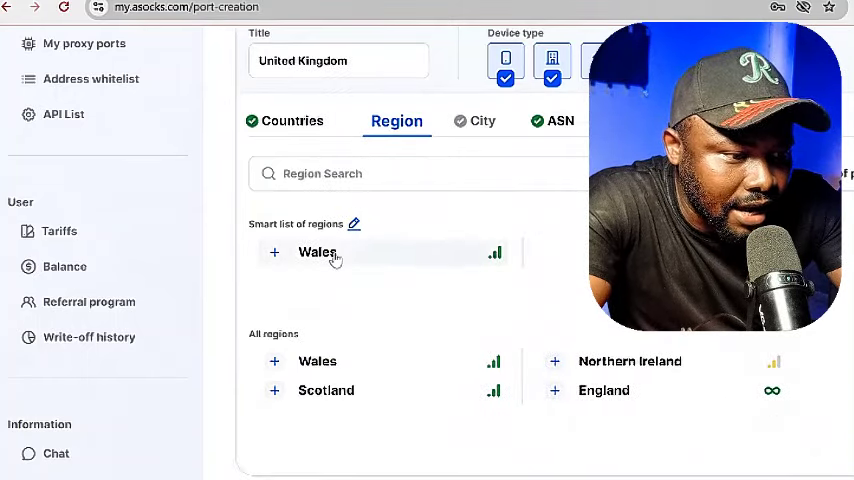
click(274, 252)
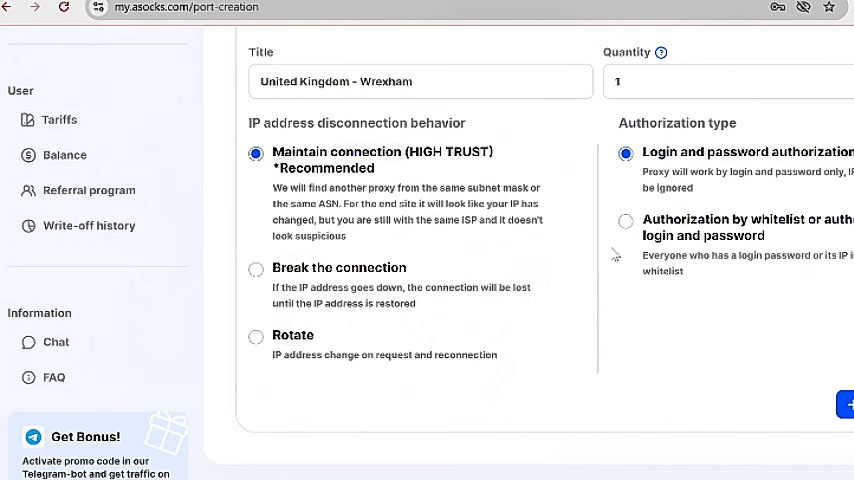
mouse_move(712, 178)
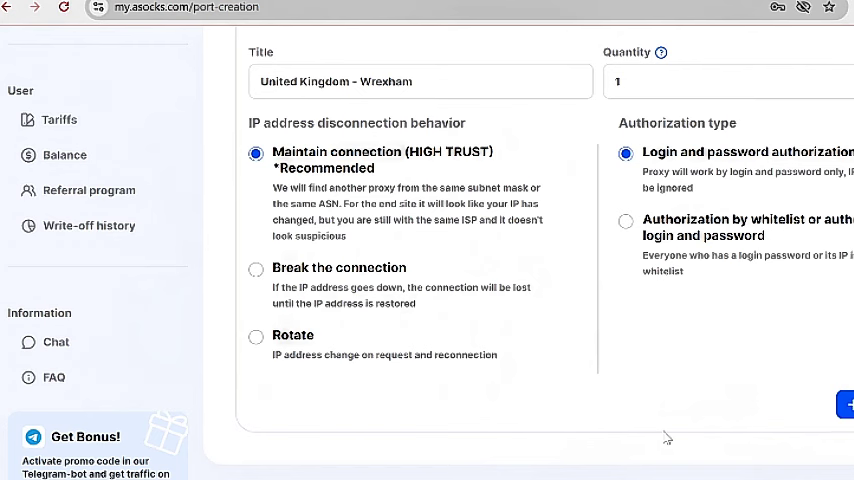
mouse_move(568, 472)
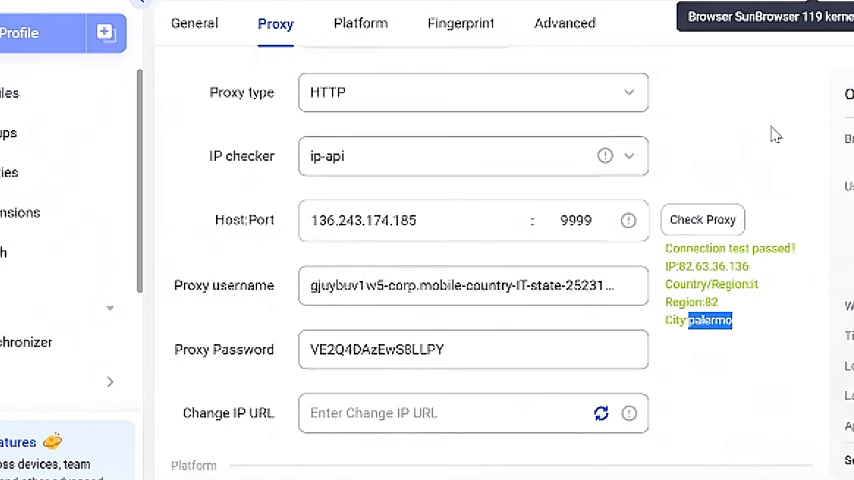
mouse_move(757, 110)
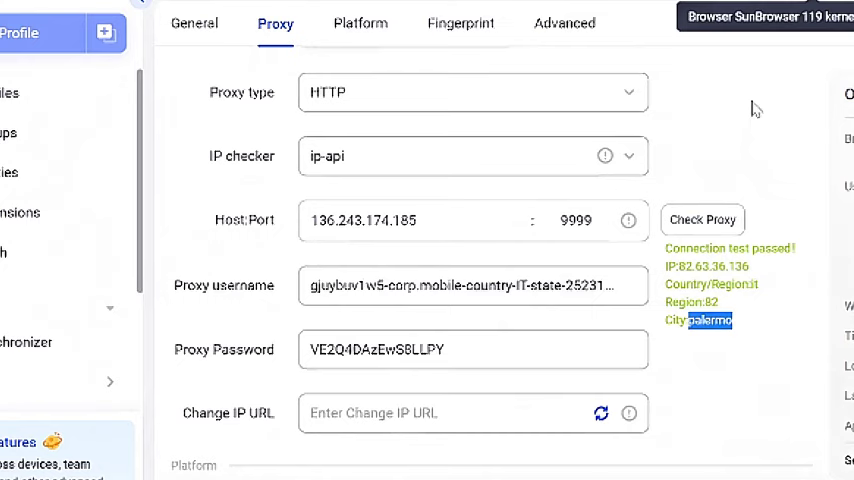
click(194, 23)
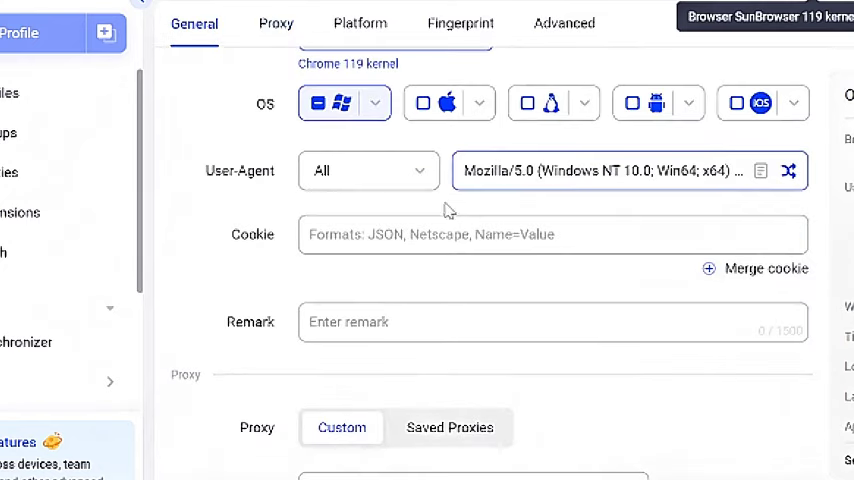
click(275, 23)
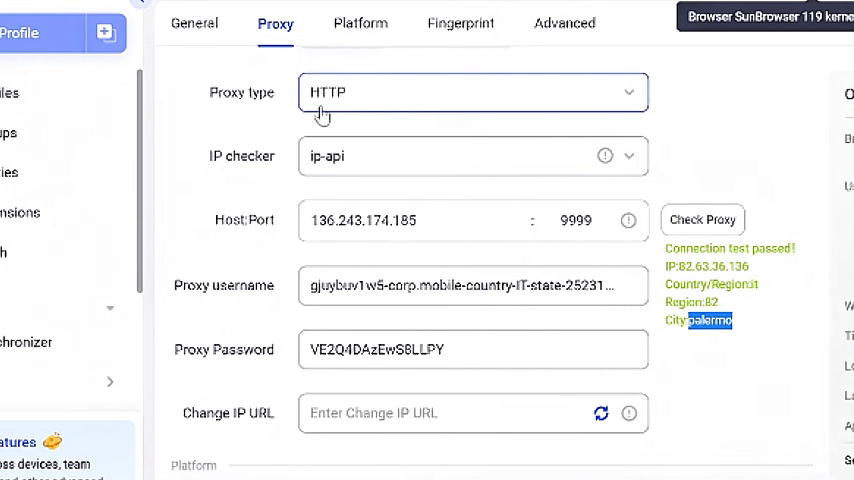
mouse_move(321, 118)
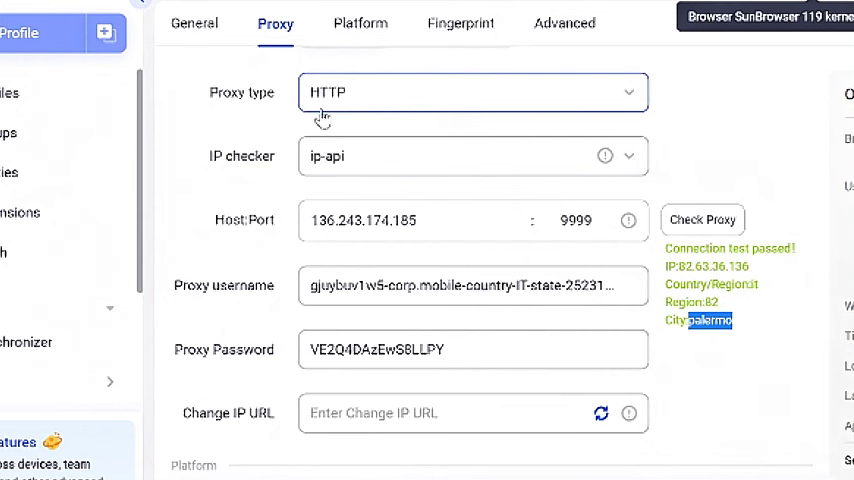
mouse_move(389, 175)
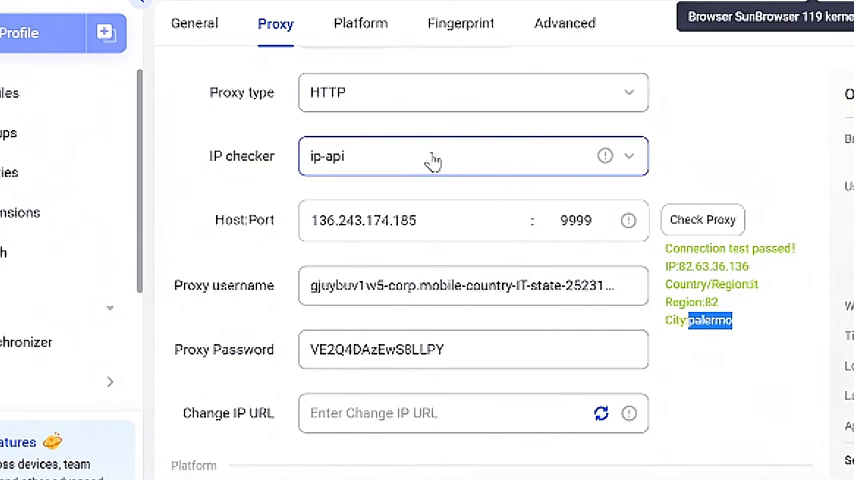
mouse_move(414, 169)
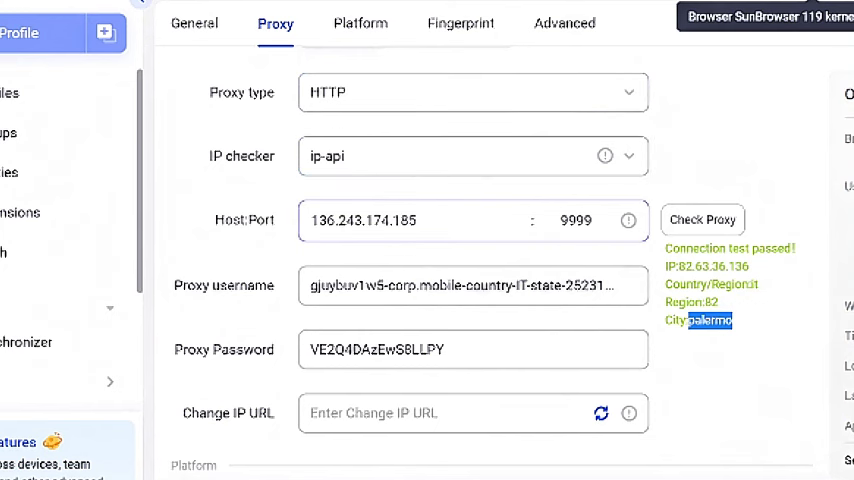
double_click(575, 220)
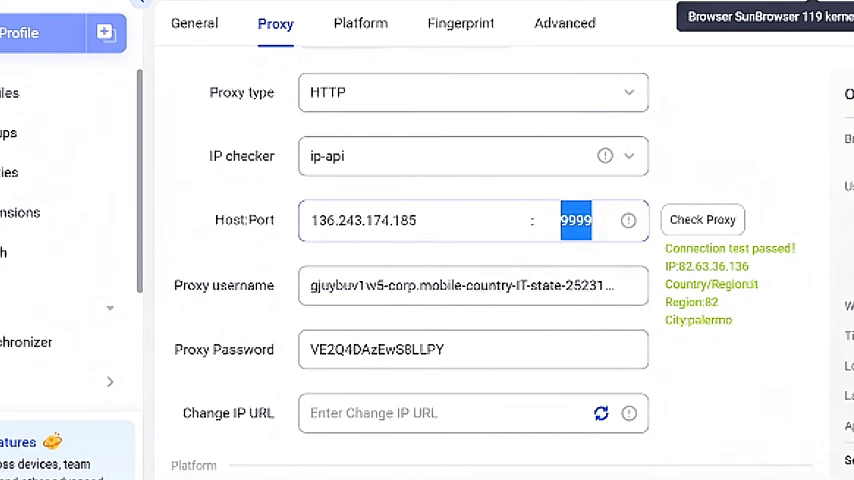
click(472, 349)
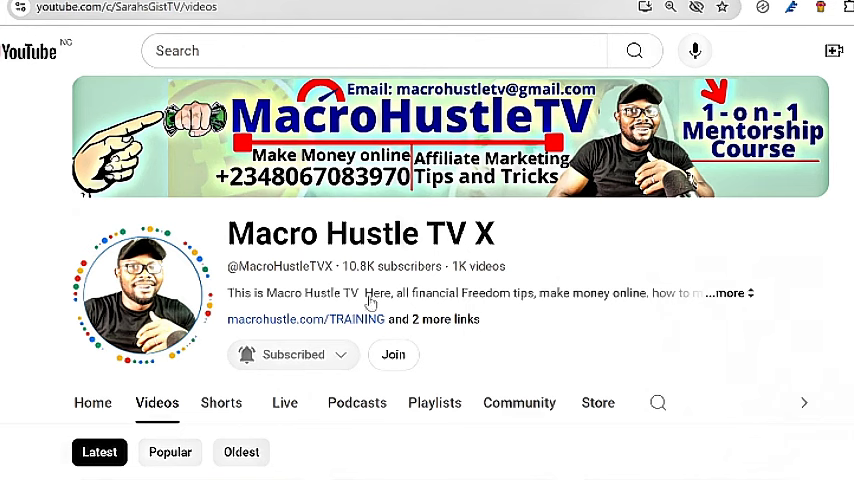
- Open the notification dropdown from the channel's Subscribed button
click(293, 354)
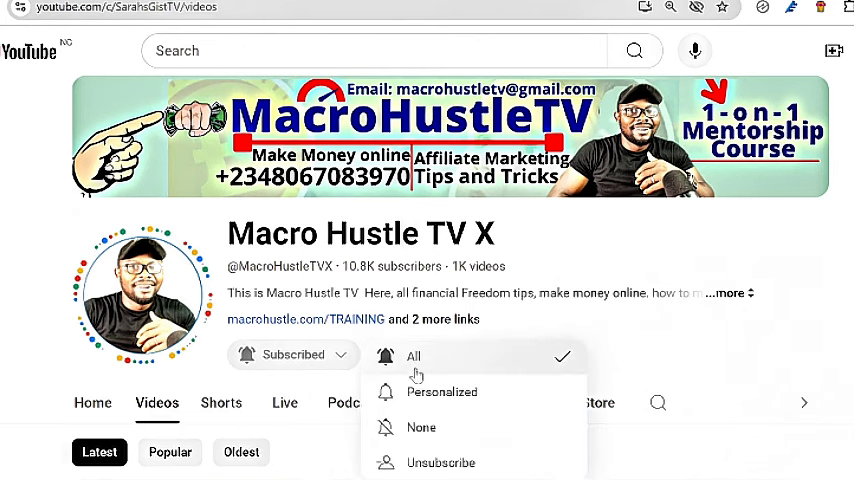